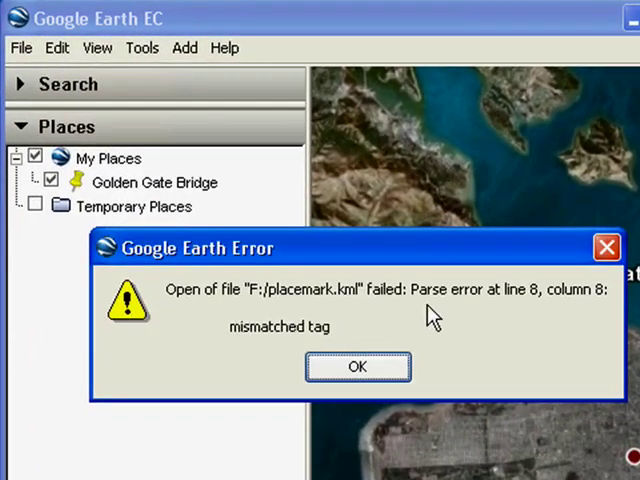
pyautogui.moveTo(595, 310)
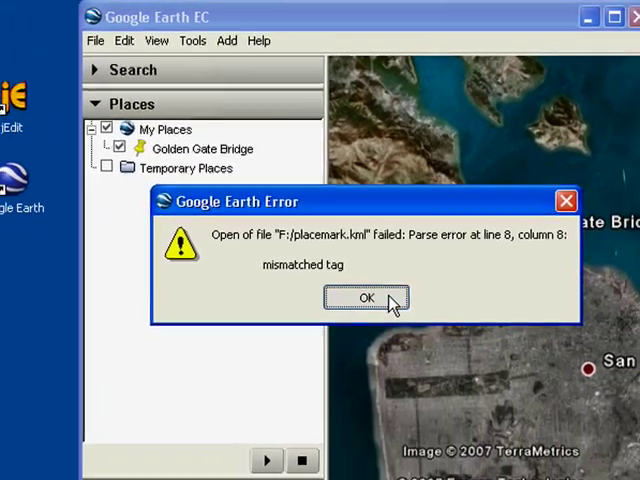
# Dismiss Google Earth's mismatched-tag parse error for placemark.kml.
pyautogui.click(365, 298)
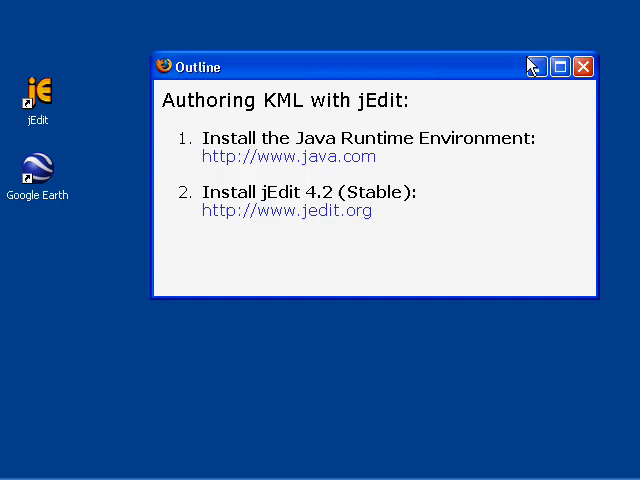
pyautogui.moveTo(548, 142)
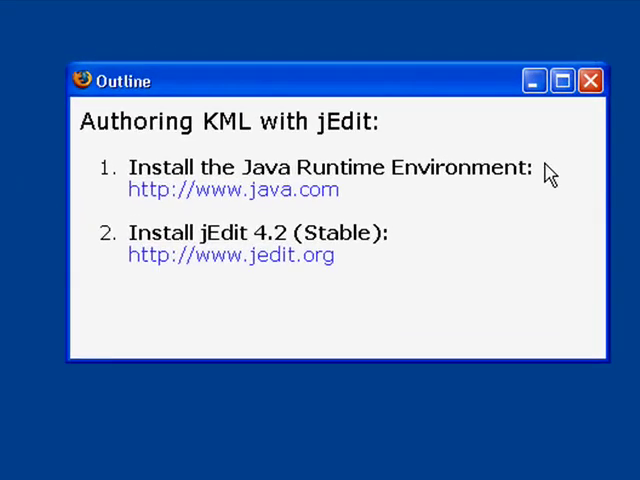
pyautogui.doubleClick(300, 183)
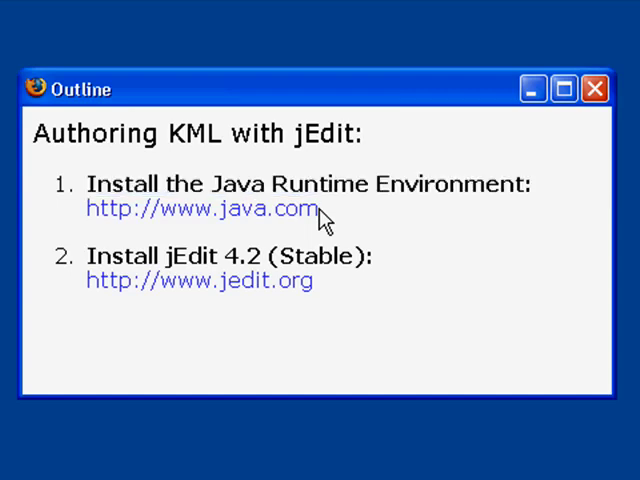
pyautogui.moveTo(328, 288)
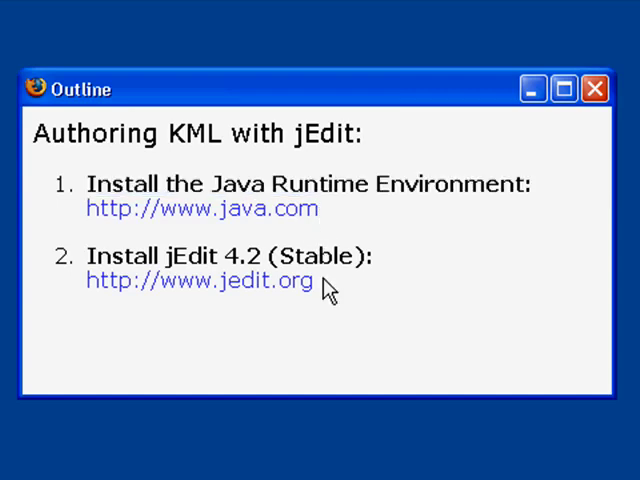
pyautogui.doubleClick(198, 280)
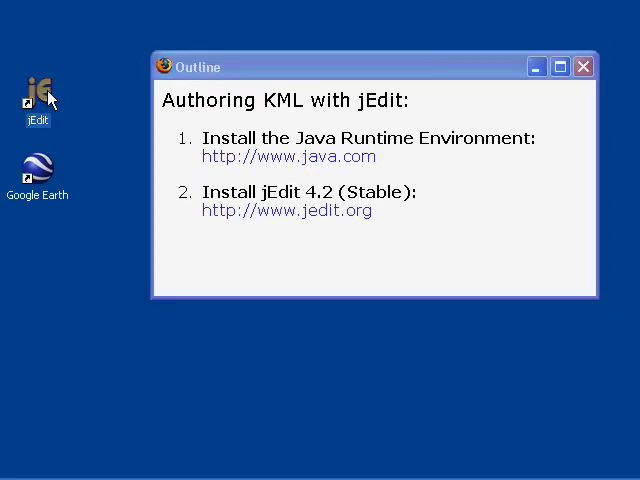
# Launch jEdit from the desktop icon and open Plugins > Plugin Manager.
pyautogui.doubleClick(38, 90)
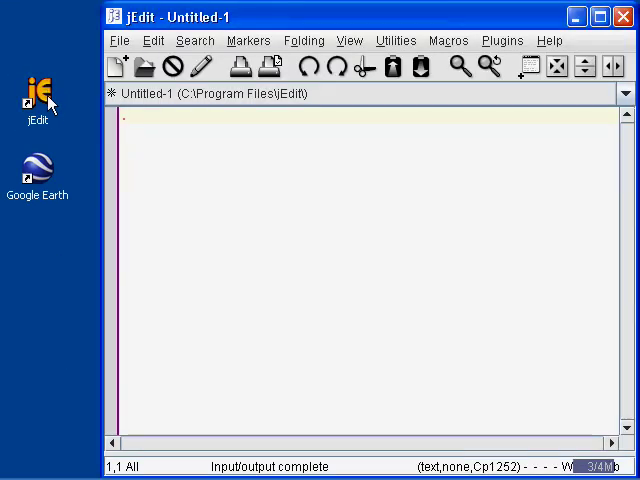
pyautogui.moveTo(333, 190)
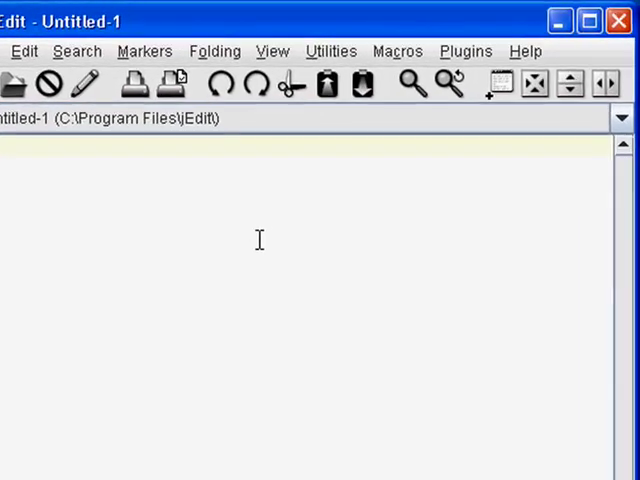
pyautogui.click(455, 54)
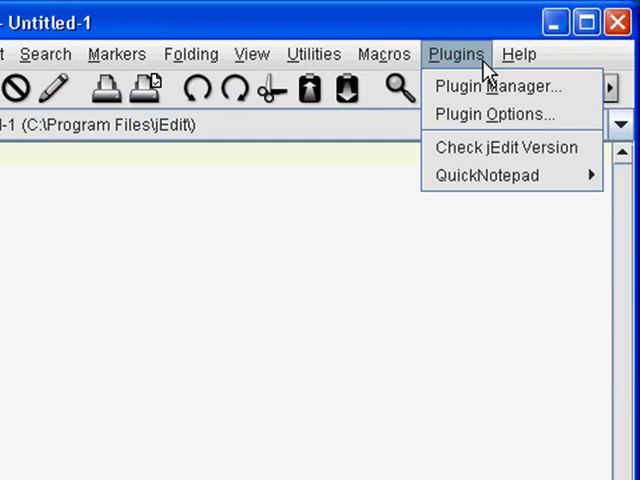
pyautogui.click(492, 85)
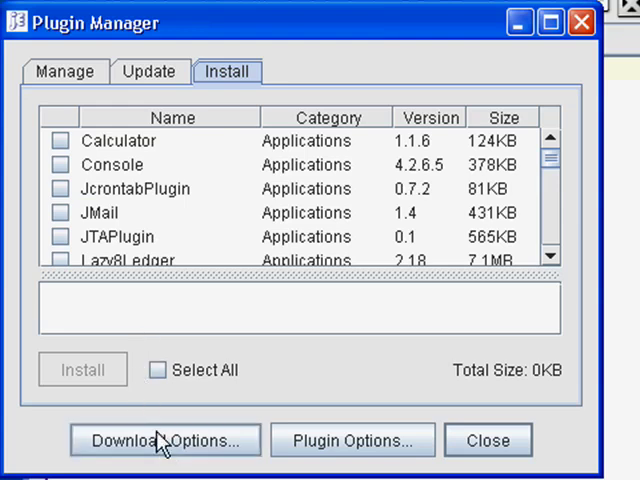
pyautogui.click(165, 440)
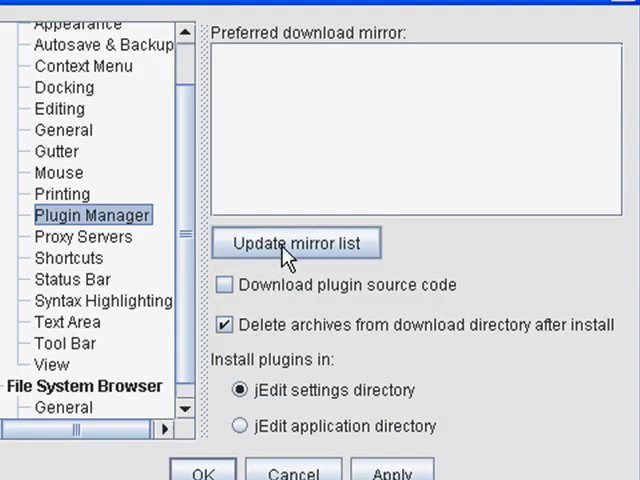
pyautogui.click(294, 243)
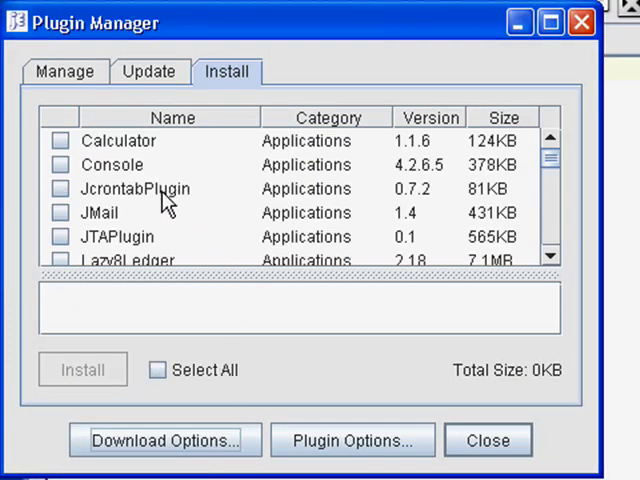
pyautogui.moveTo(150, 135)
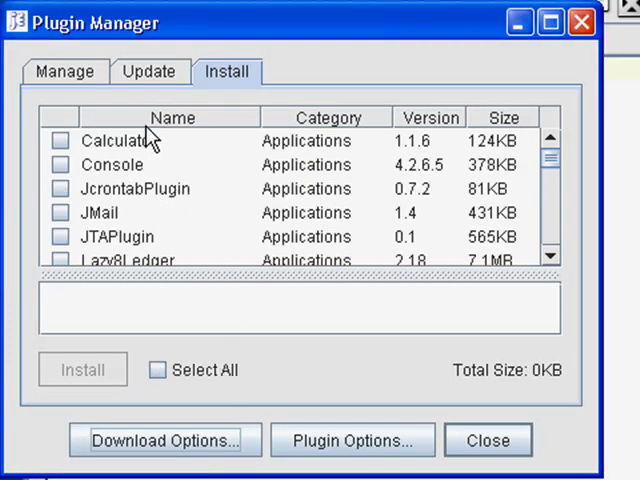
# Sort the installable plugins by name and mark the XML plugin for installation.
pyautogui.click(173, 118)
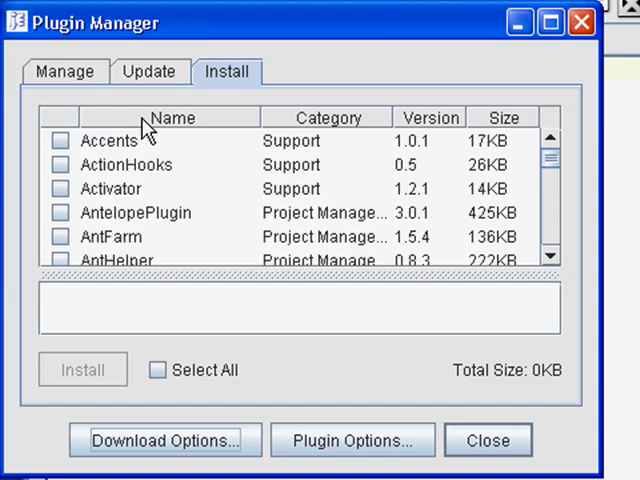
pyautogui.moveTo(548, 160)
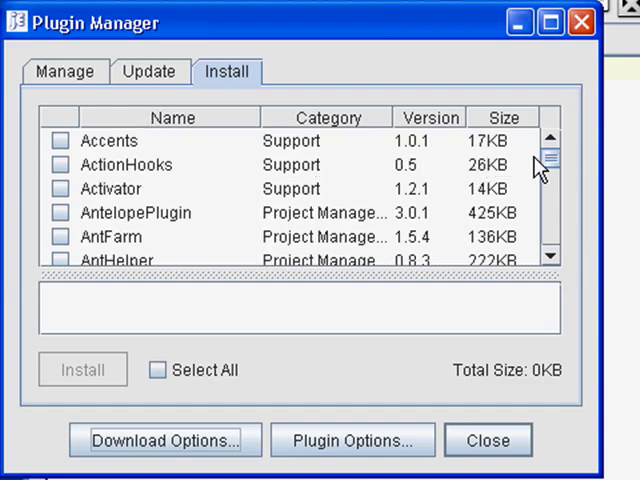
pyautogui.scroll(-3)
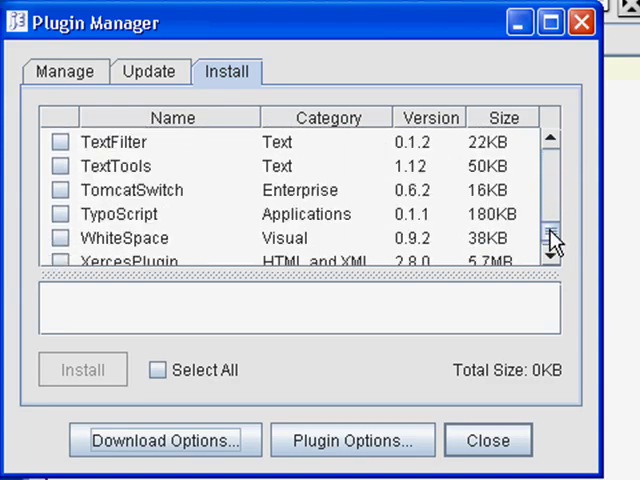
pyautogui.scroll(-3)
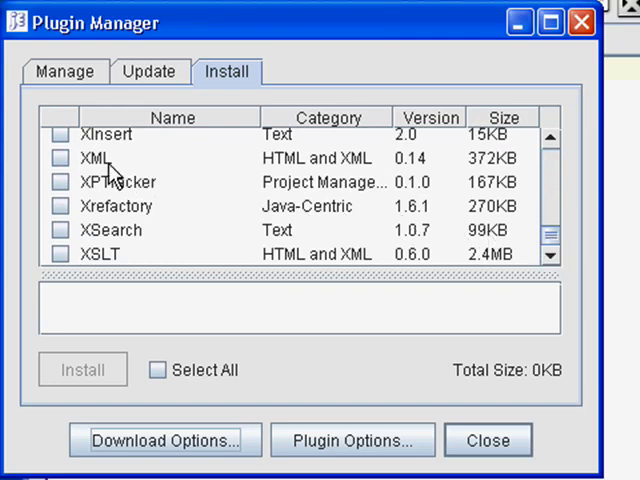
pyautogui.click(58, 157)
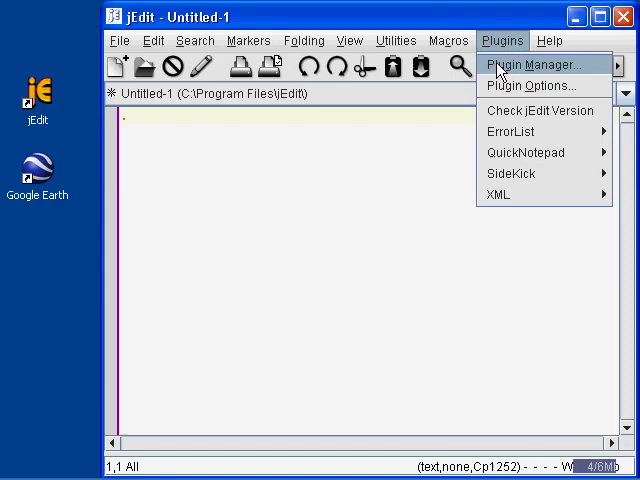
# Turn on 'Automatically display on error' in the Error List plugin options.
pyautogui.click(520, 84)
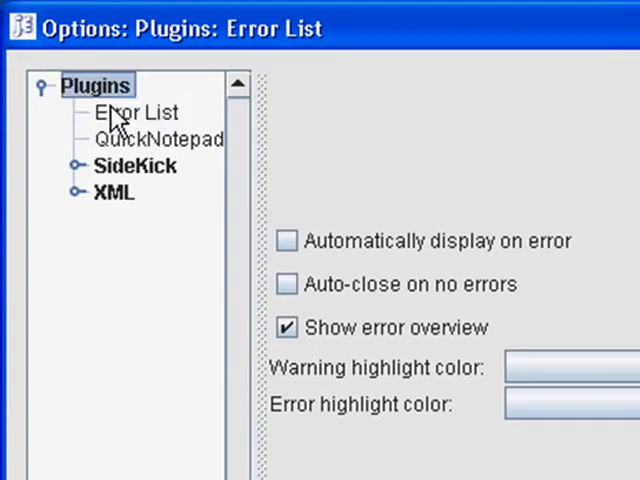
pyautogui.click(136, 112)
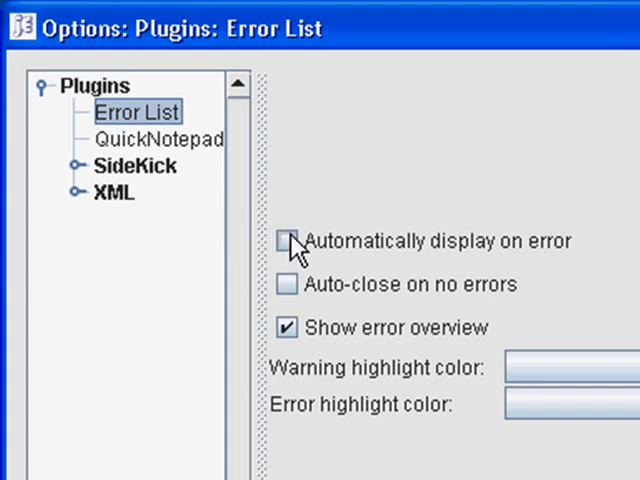
pyautogui.click(289, 241)
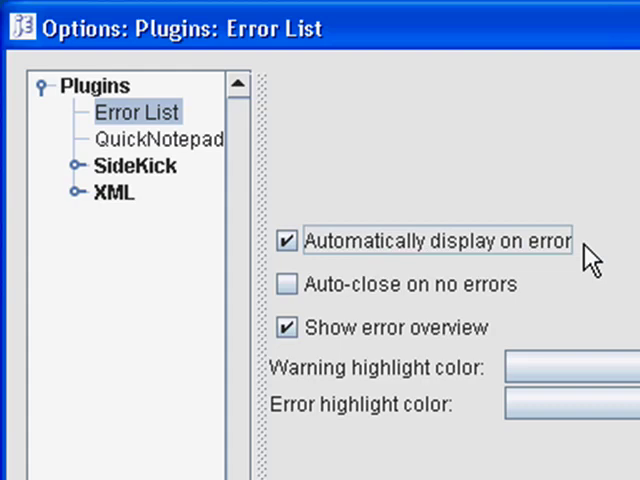
# Enable SideKick's 'Parse on keystroke' with a 0.5-second wait in its General options.
pyautogui.click(131, 165)
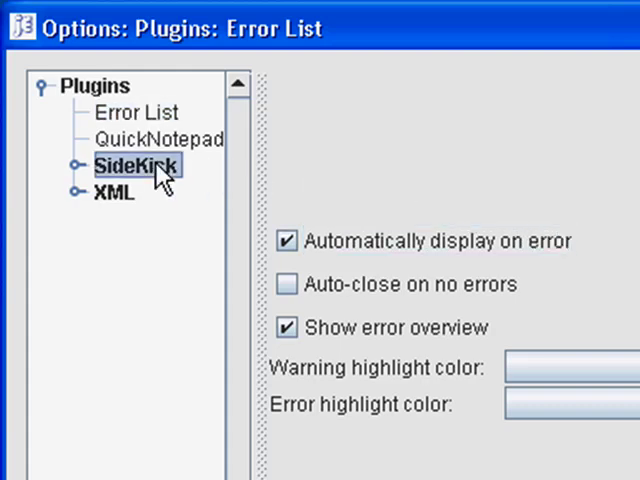
pyautogui.moveTo(80, 170)
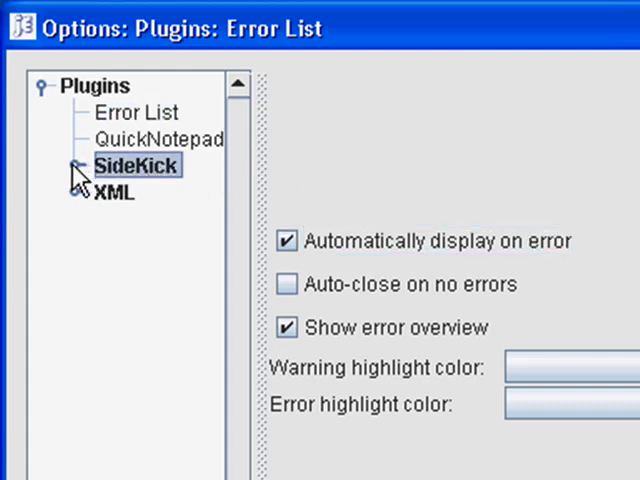
pyautogui.click(74, 165)
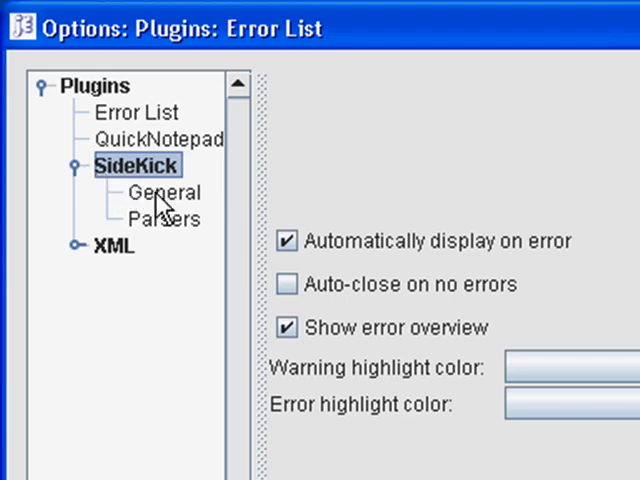
pyautogui.click(166, 192)
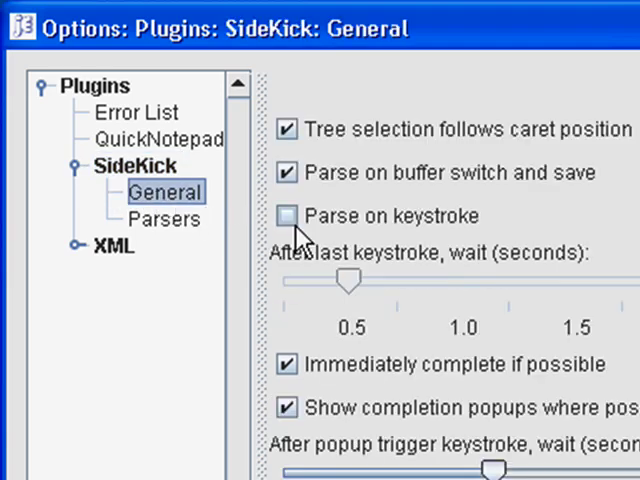
pyautogui.click(287, 215)
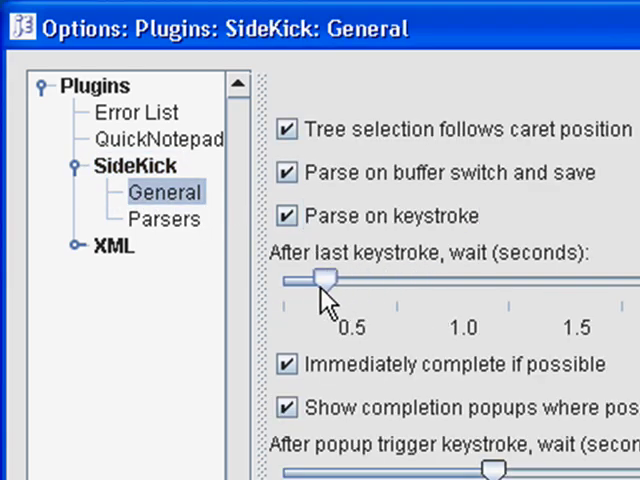
pyautogui.moveTo(325, 278); pyautogui.dragTo(345, 278)
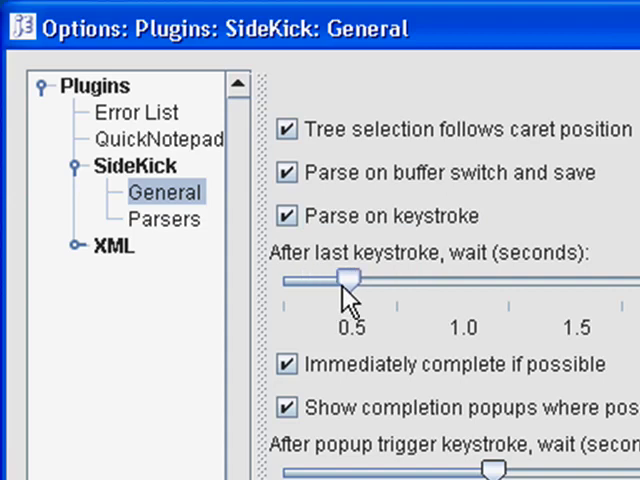
pyautogui.moveTo(513, 315)
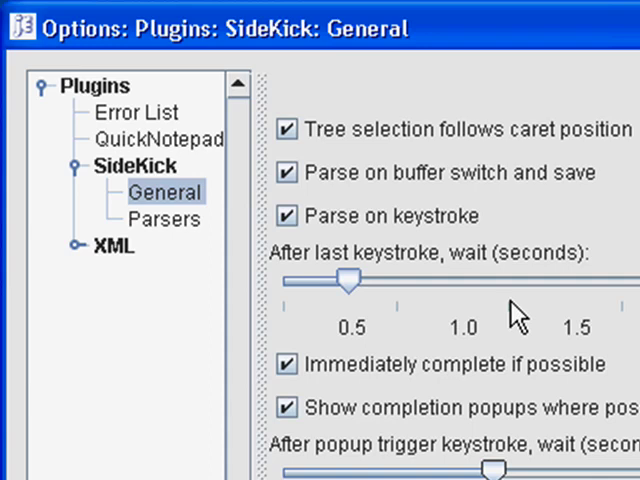
pyautogui.moveTo(85, 258)
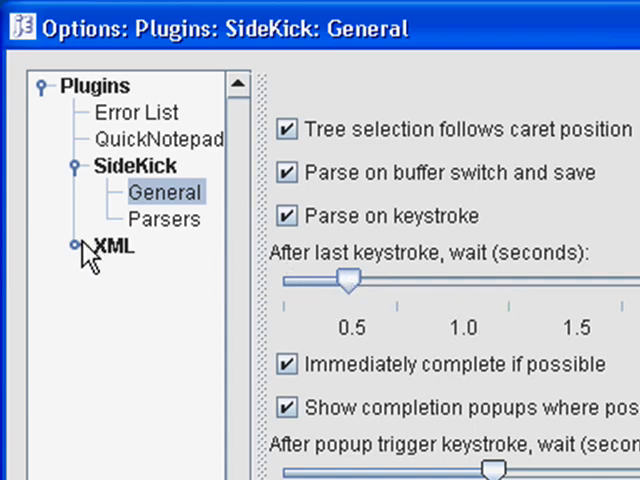
# Review the XML plugin's General options and confirm Plugin Options with OK.
pyautogui.click(74, 246)
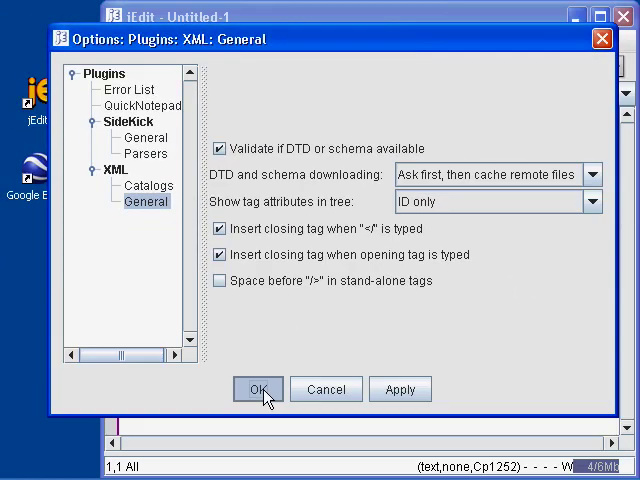
pyautogui.click(258, 389)
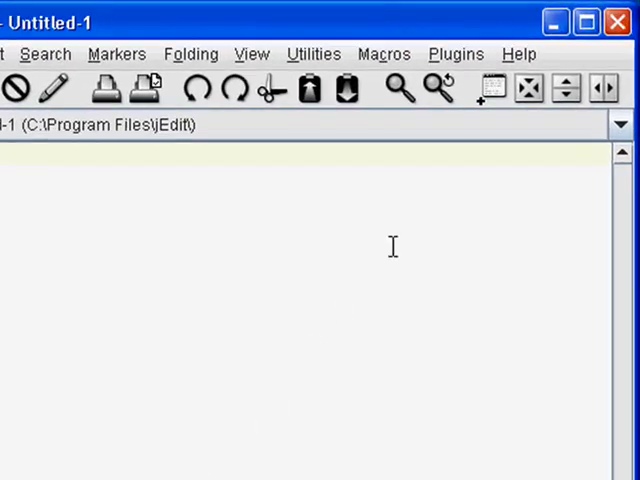
# Open Plugins > ErrorList > Error List, dock it at the bottom, and collapse the panel.
pyautogui.click(455, 53)
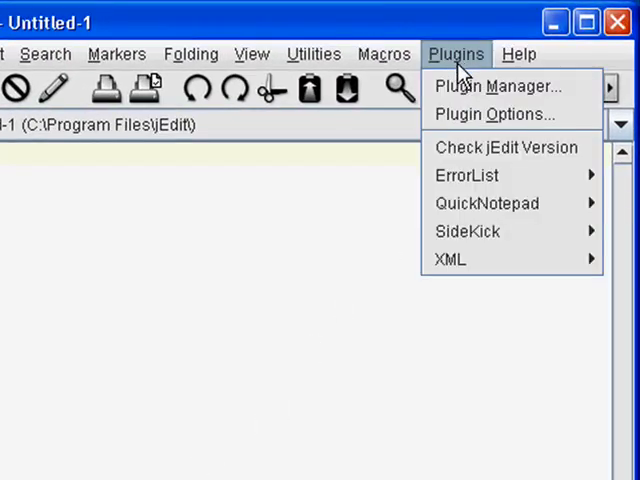
pyautogui.moveTo(466, 175)
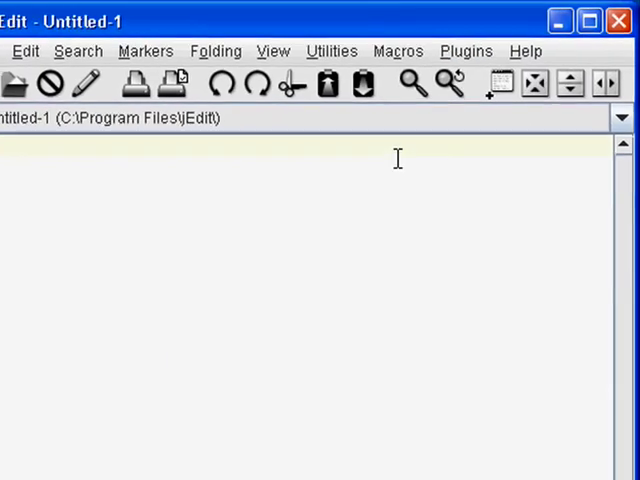
pyautogui.click(576, 17)
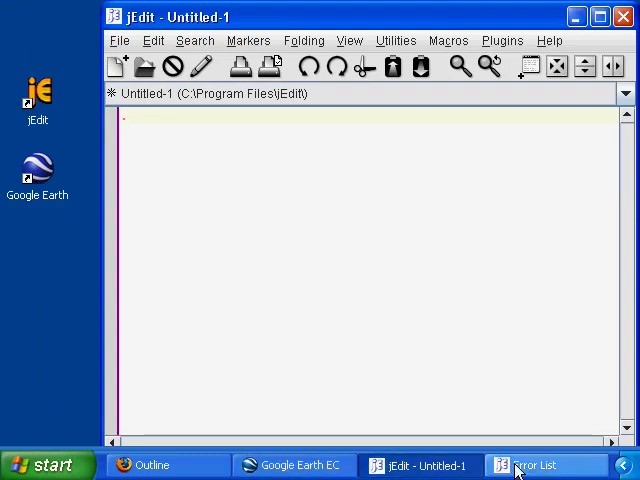
pyautogui.click(538, 465)
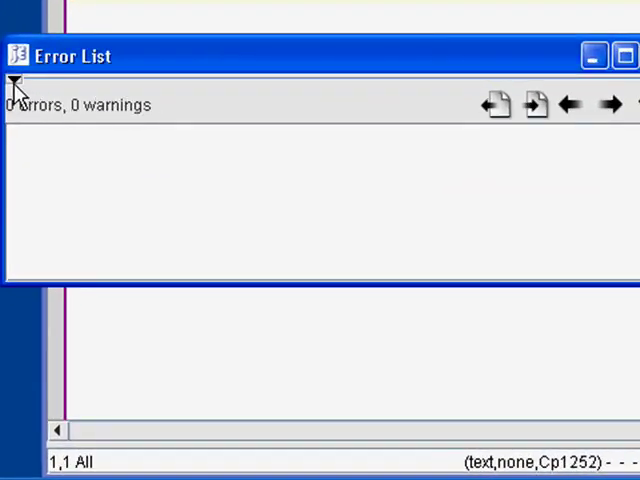
pyautogui.click(15, 82)
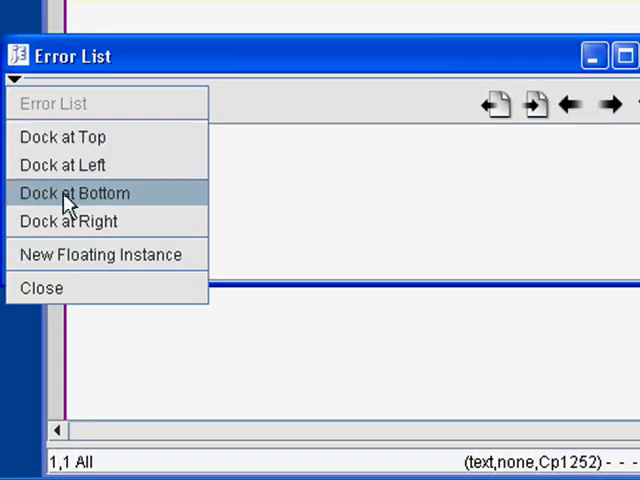
pyautogui.click(74, 193)
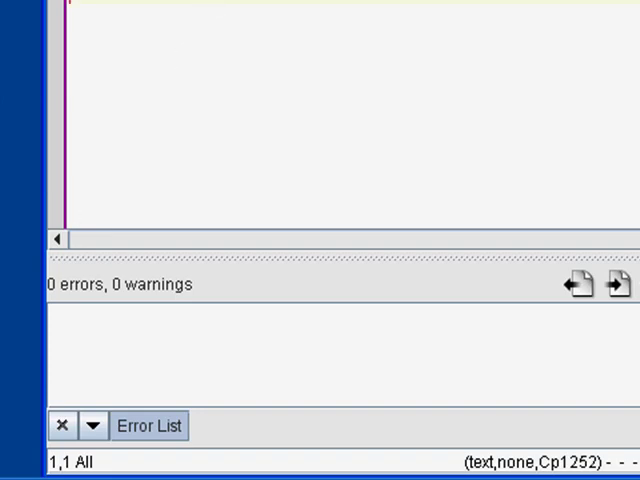
pyautogui.moveTo(215, 257)
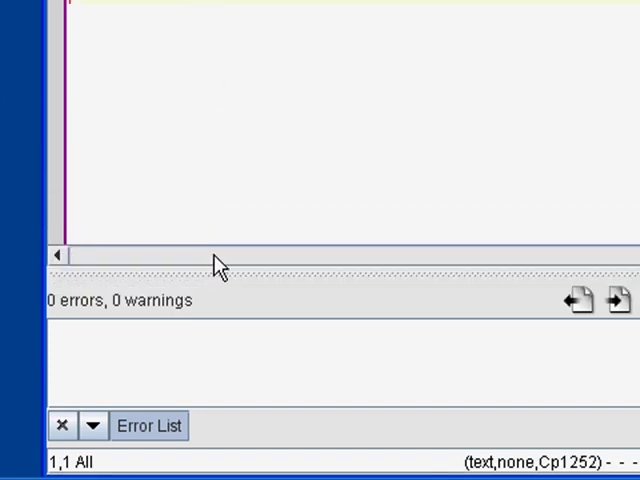
pyautogui.click(148, 426)
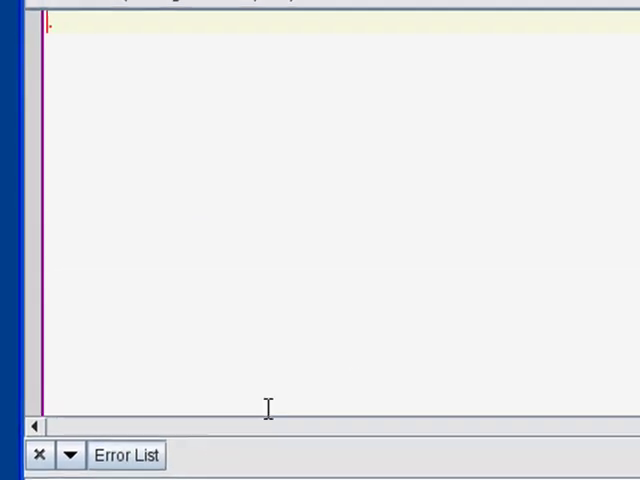
pyautogui.click(456, 54)
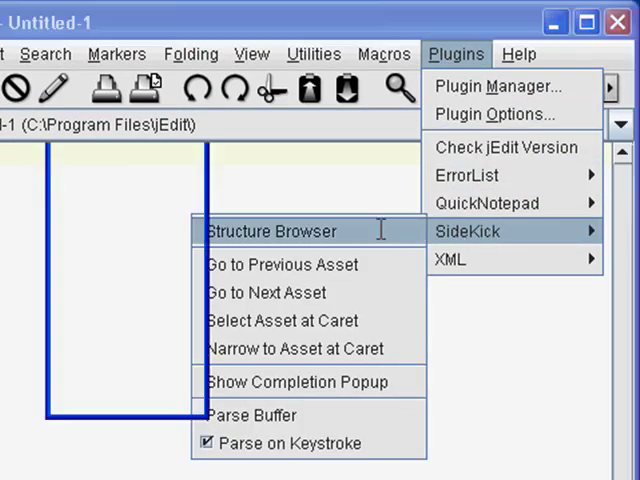
# Open SideKick's Structure Browser and choose Dock at Left.
pyautogui.click(271, 231)
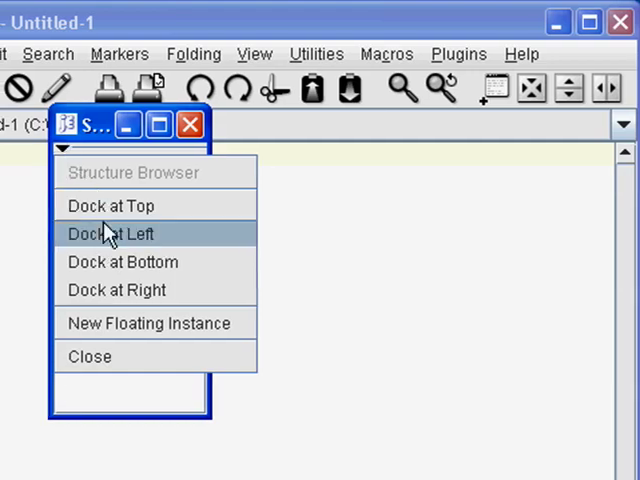
pyautogui.click(109, 233)
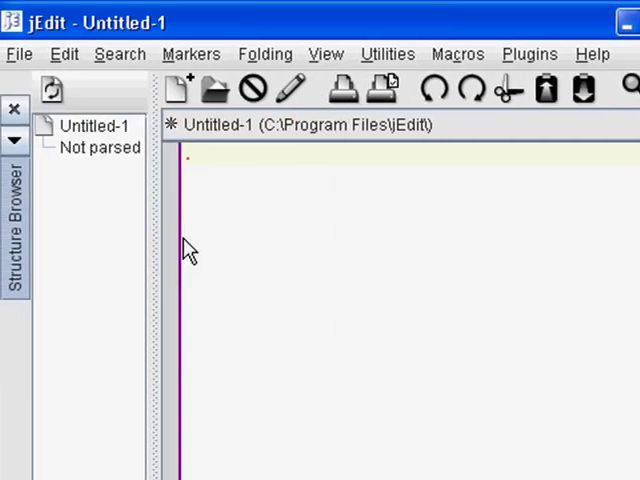